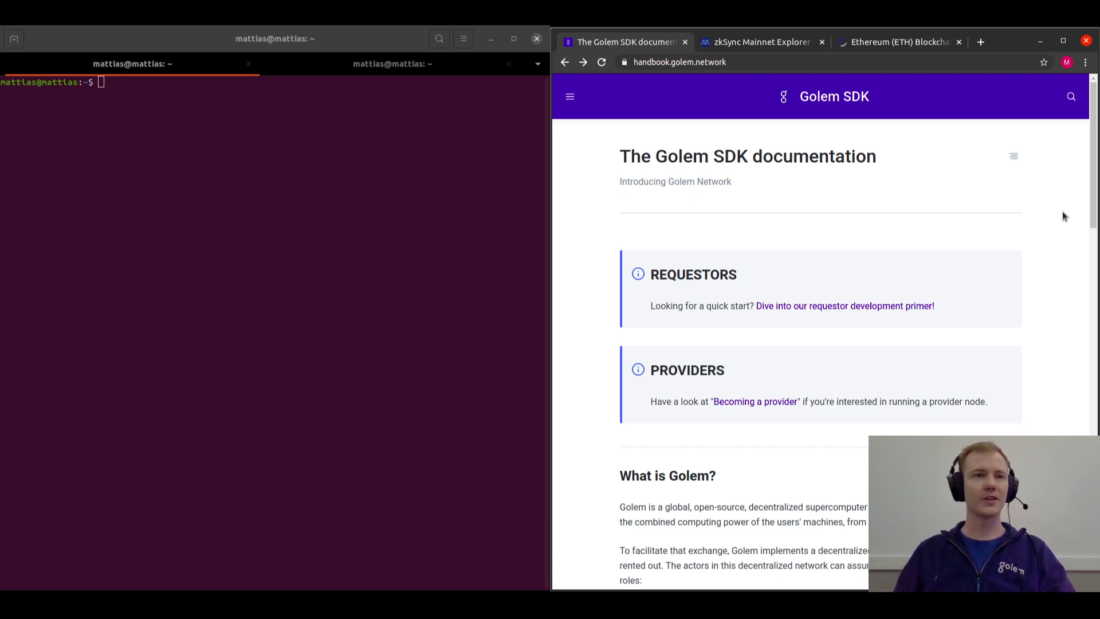
mouse_move(1028, 413)
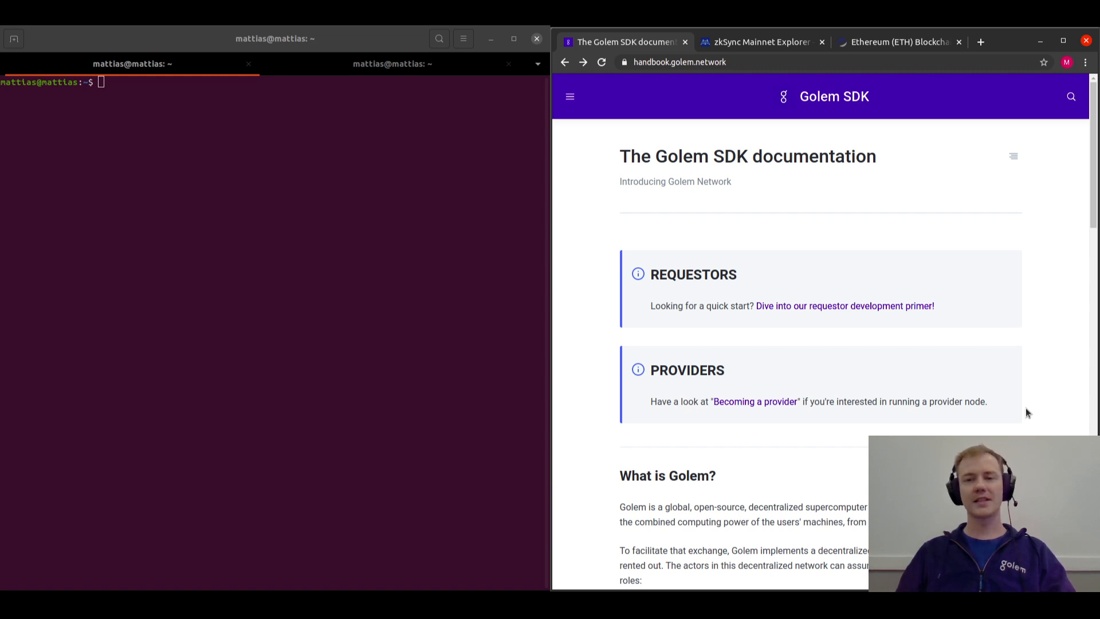
mouse_move(863, 426)
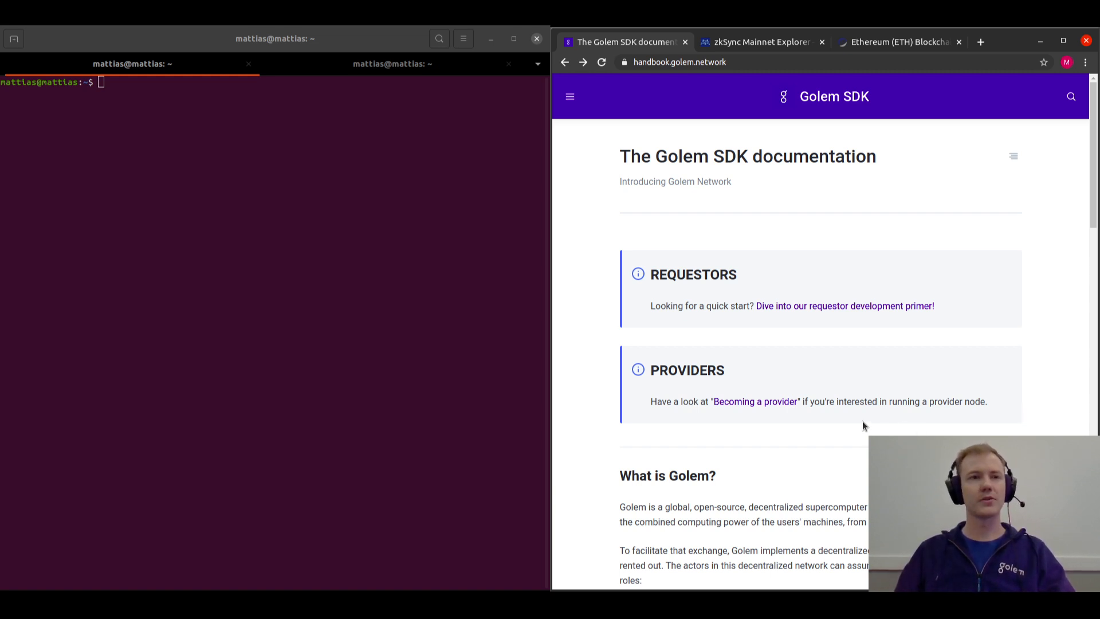
mouse_move(756, 401)
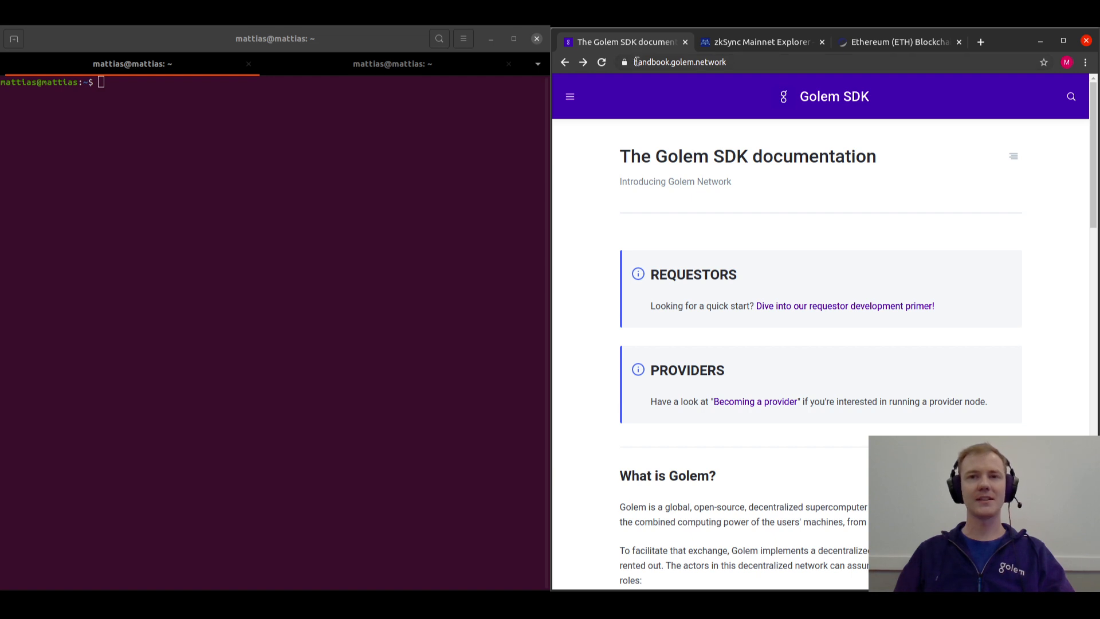
- Open the 'Becoming a provider' tutorial and scroll down to the curl installation command
click(678, 62)
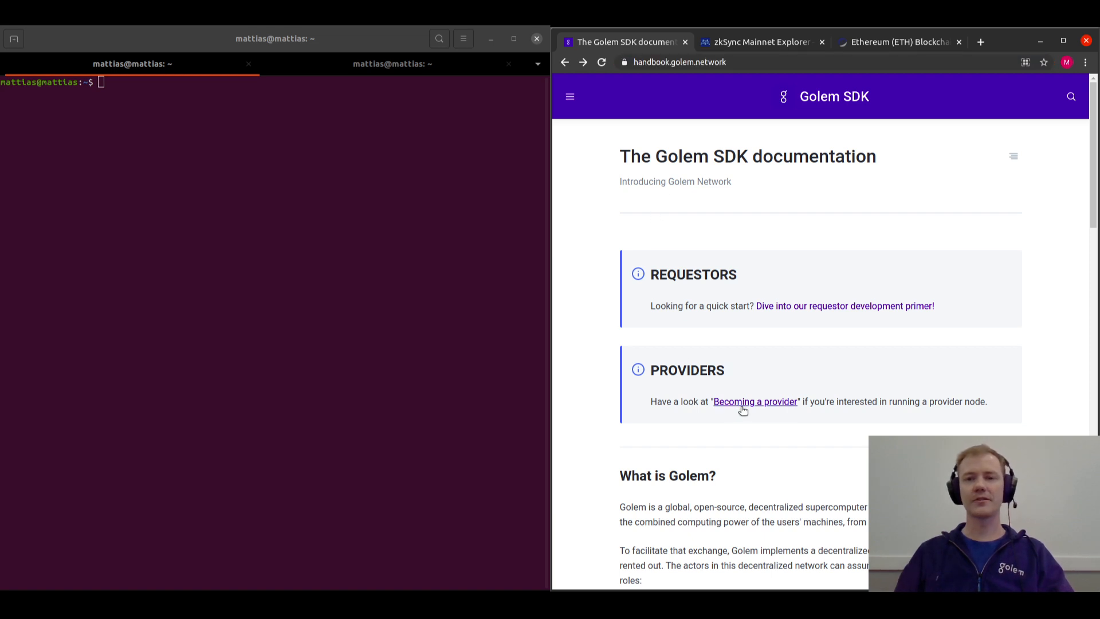
mouse_move(755, 401)
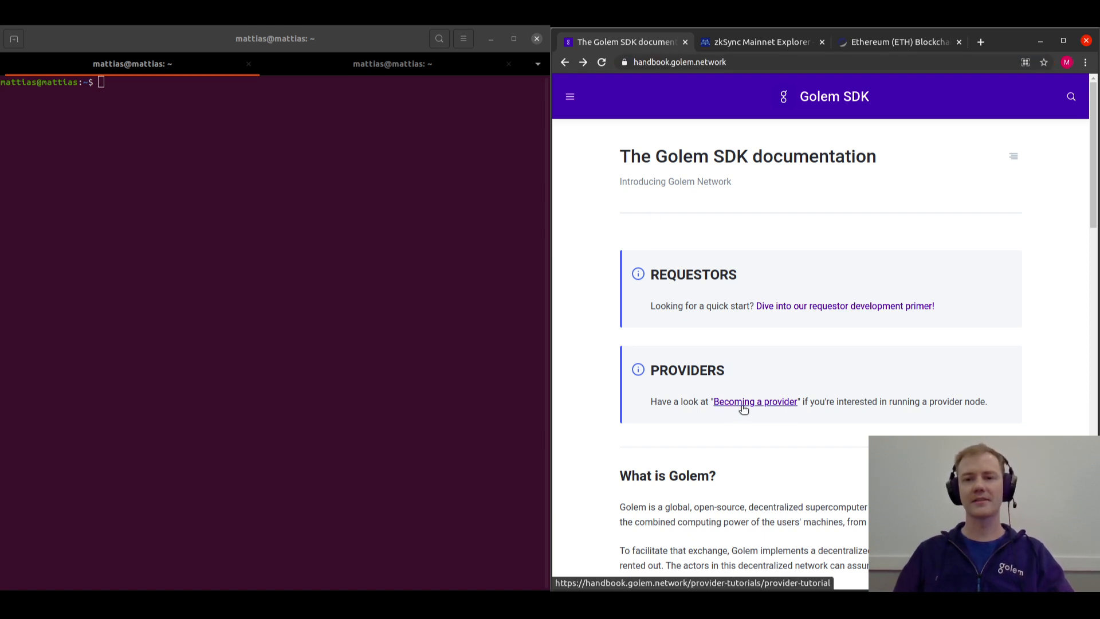
click(755, 401)
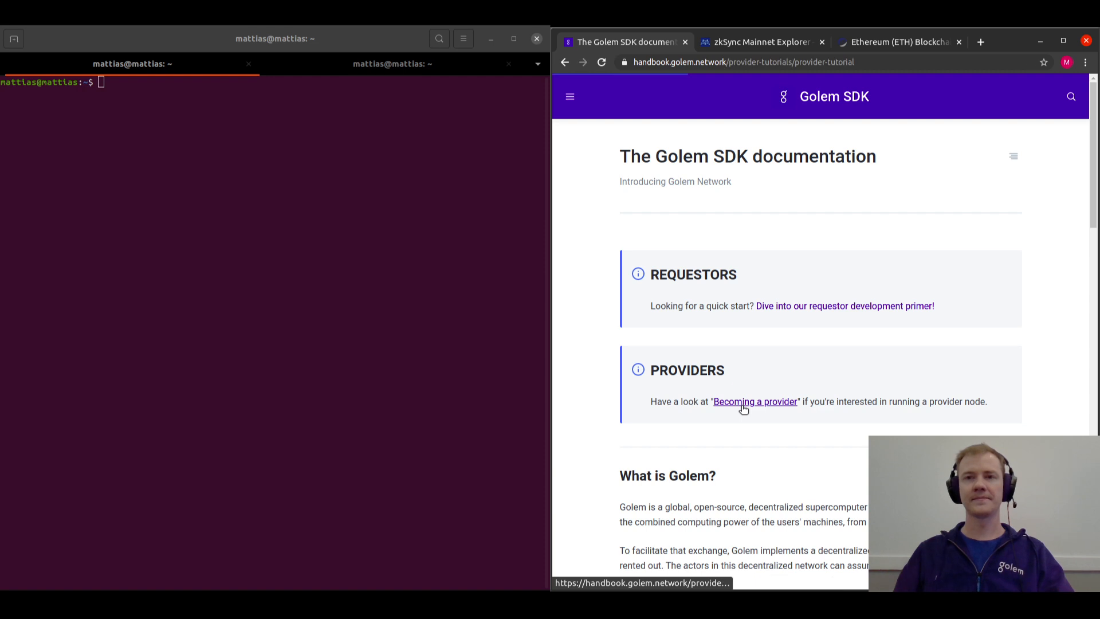
click(755, 401)
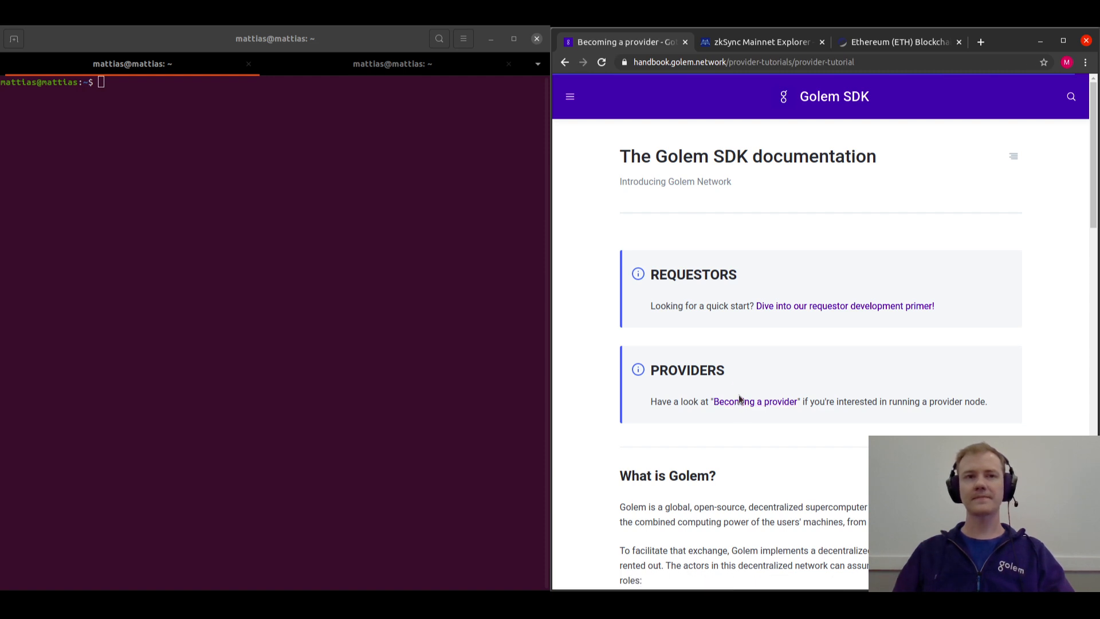
click(756, 401)
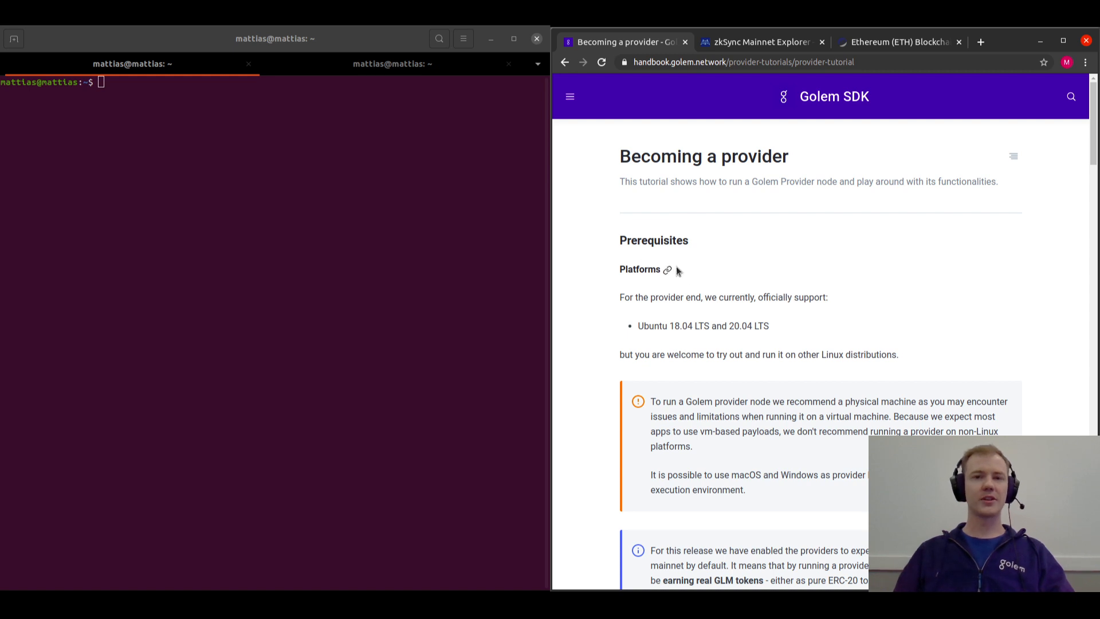
mouse_move(710, 296)
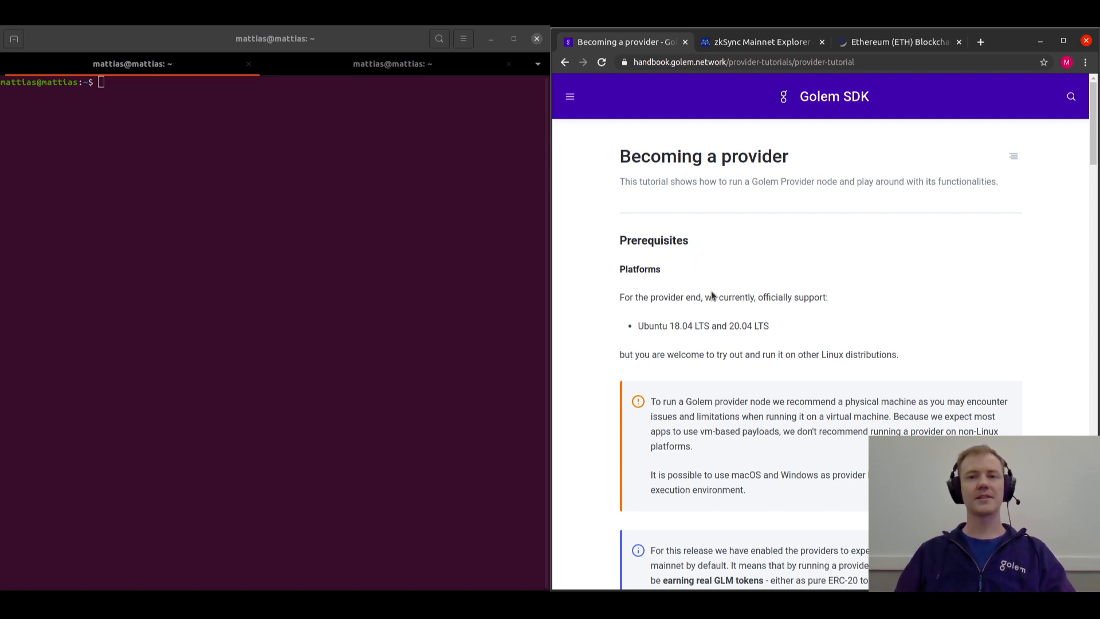
scroll(down, 3)
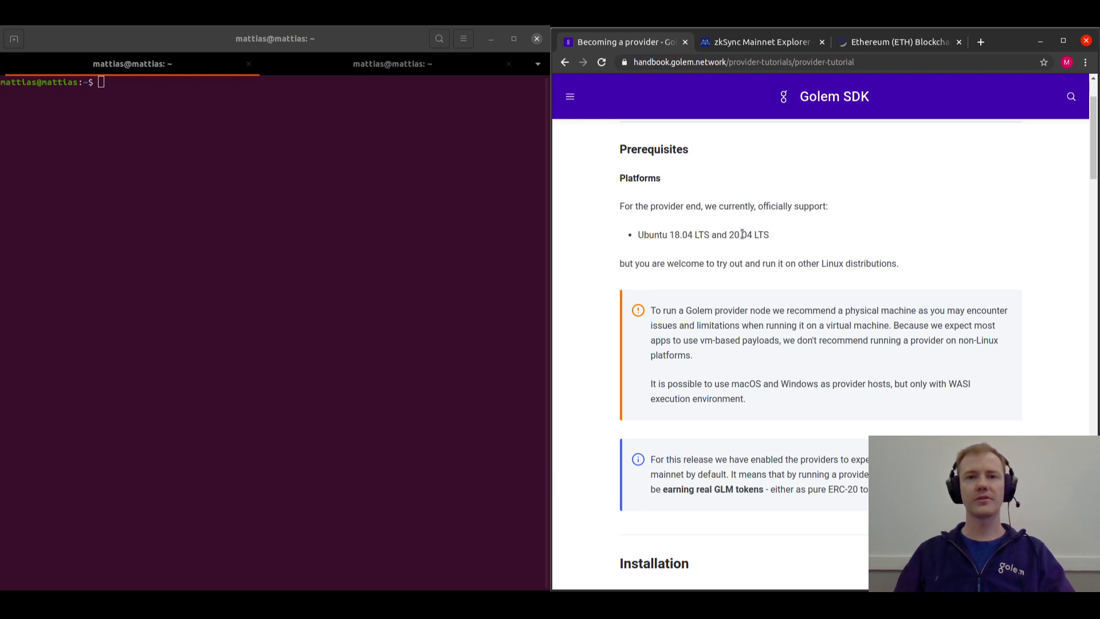
mouse_move(778, 245)
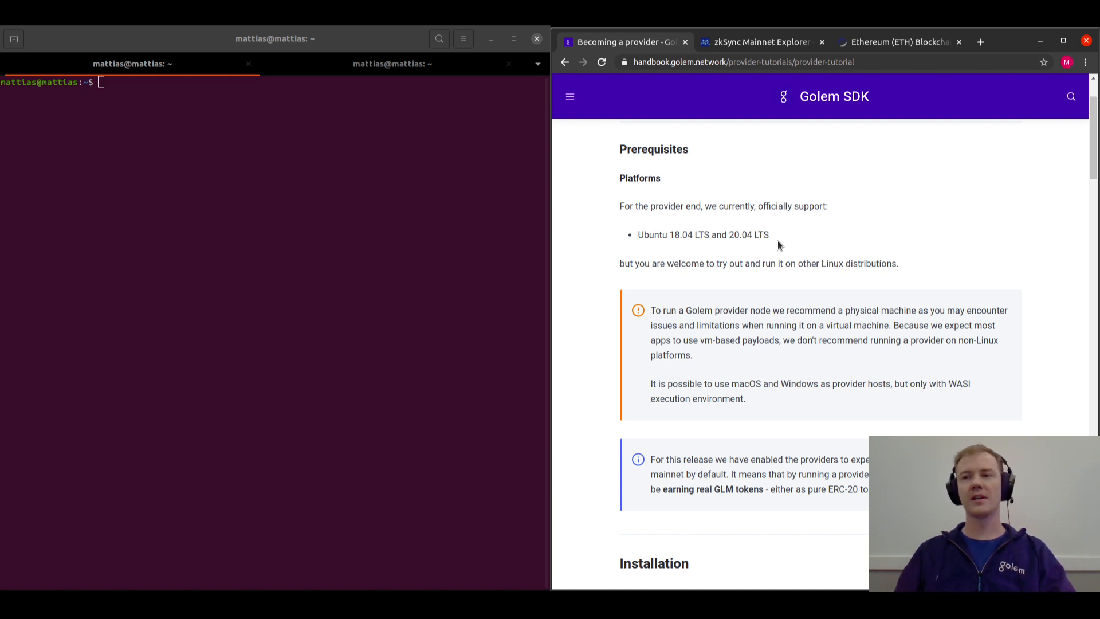
scroll(down, 3)
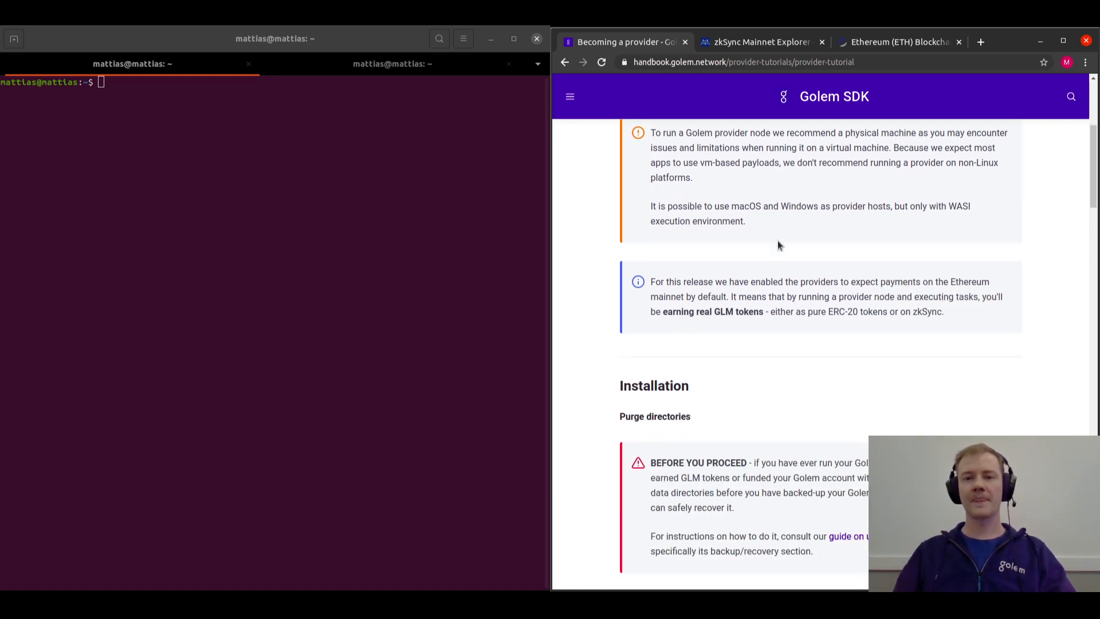
scroll(down, 3)
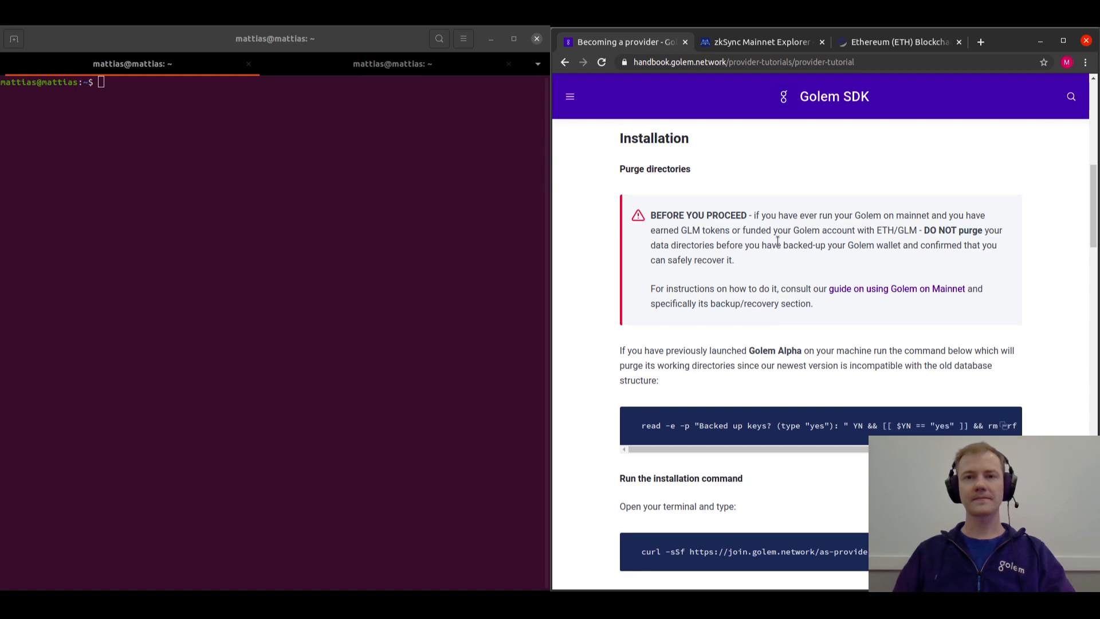
mouse_move(616, 203)
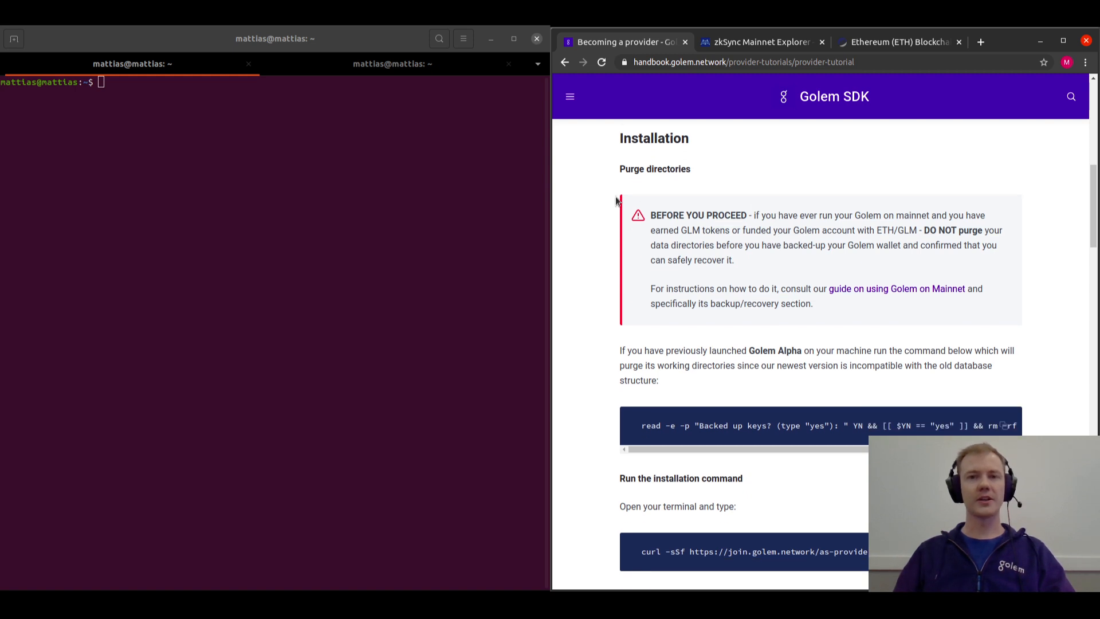
mouse_move(1046, 330)
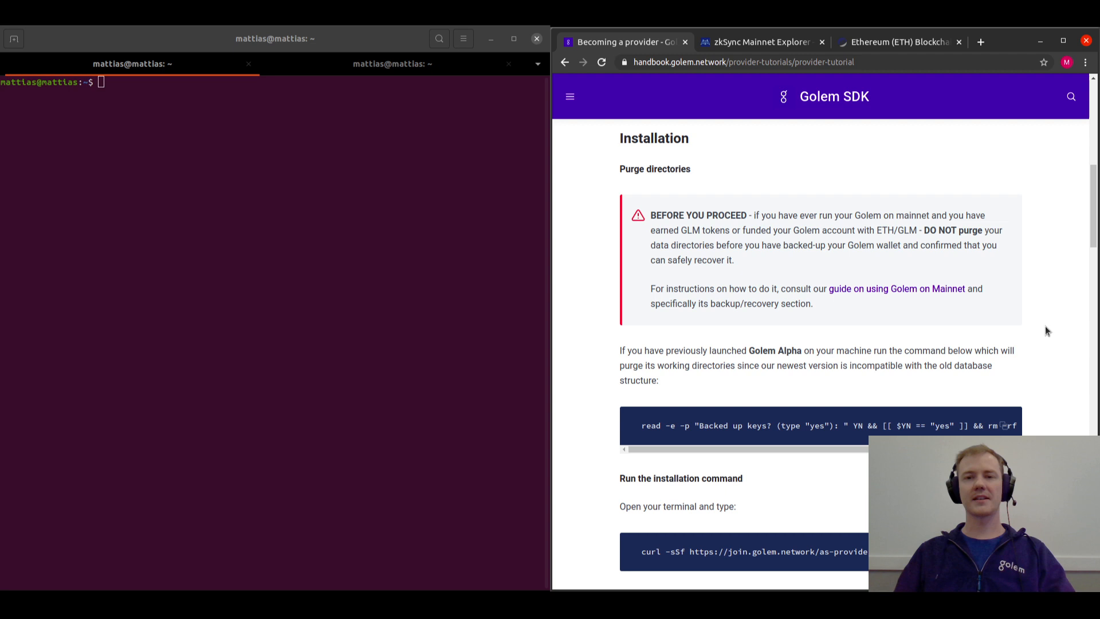
mouse_move(628, 237)
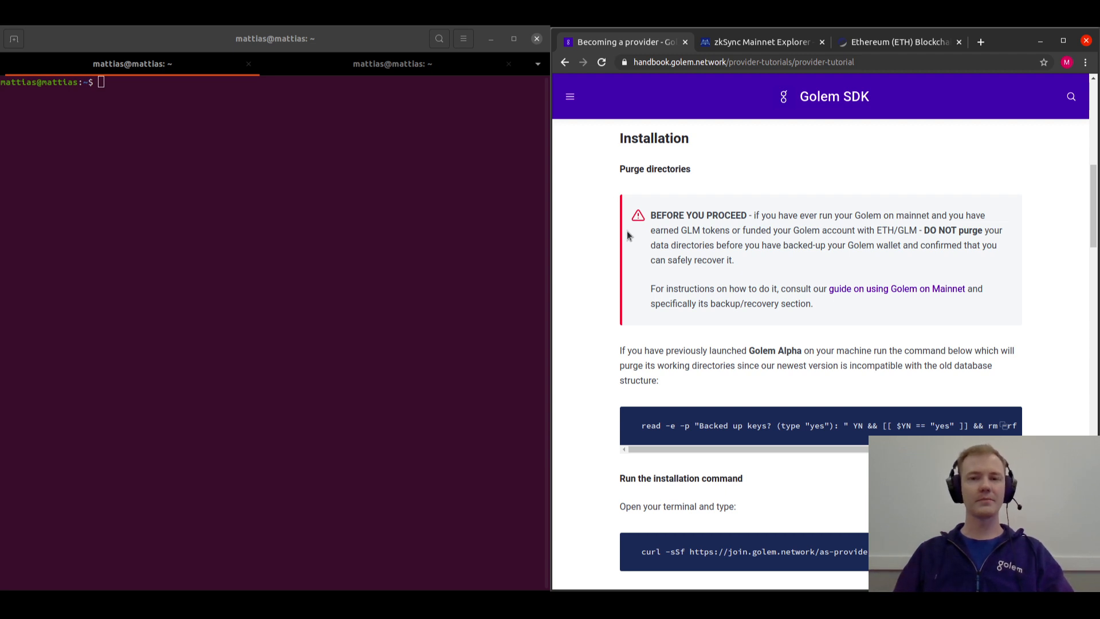
mouse_move(1043, 292)
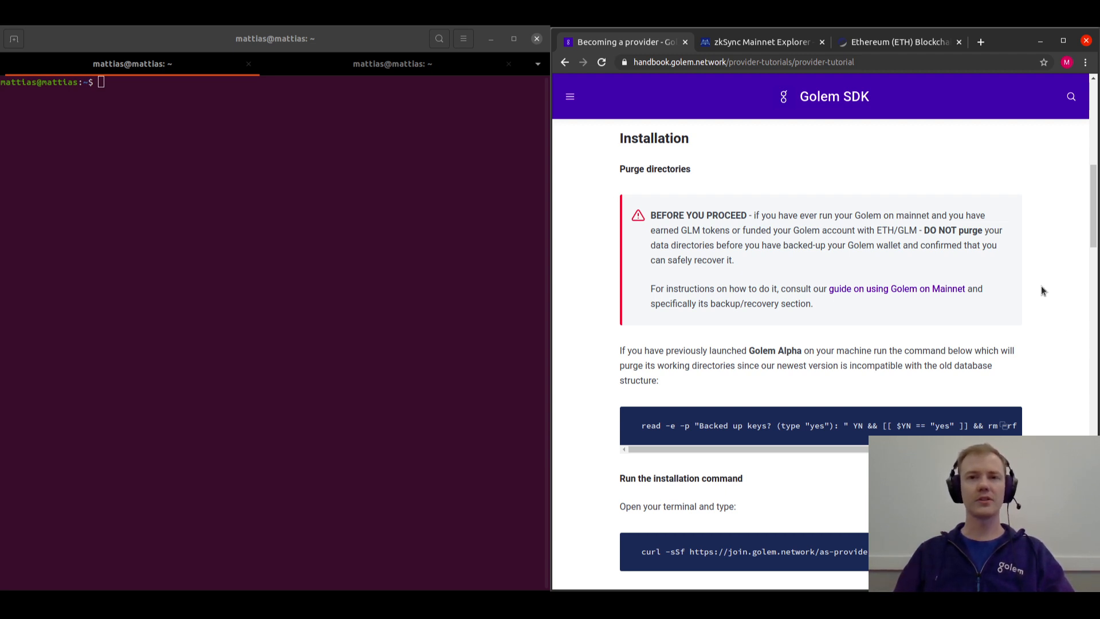
mouse_move(1021, 416)
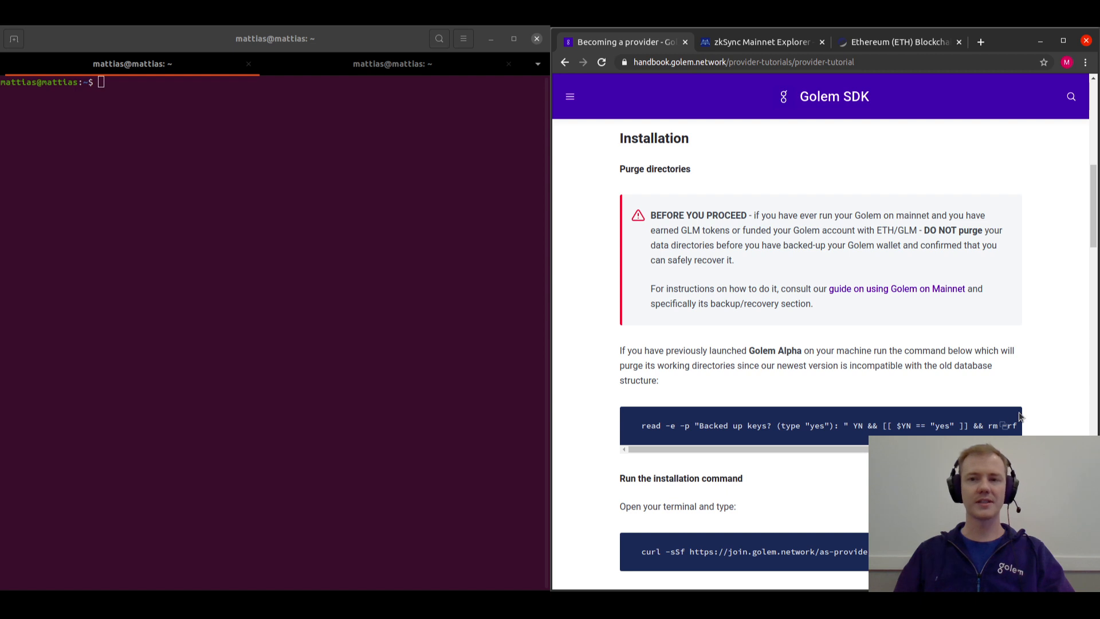
mouse_move(763, 365)
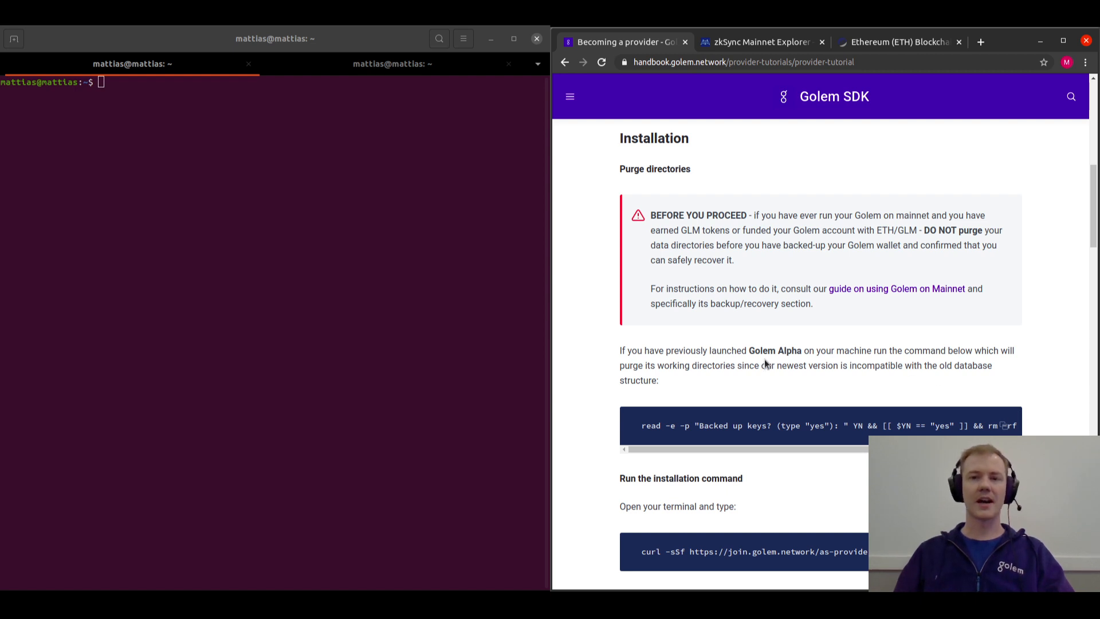
scroll(down, 3)
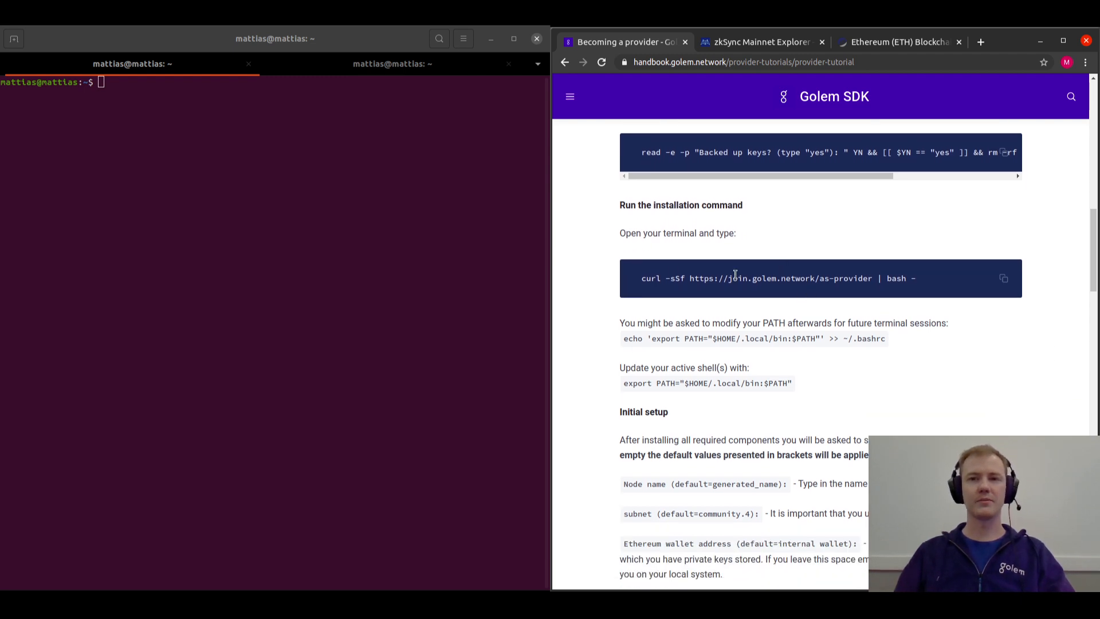
click(1003, 277)
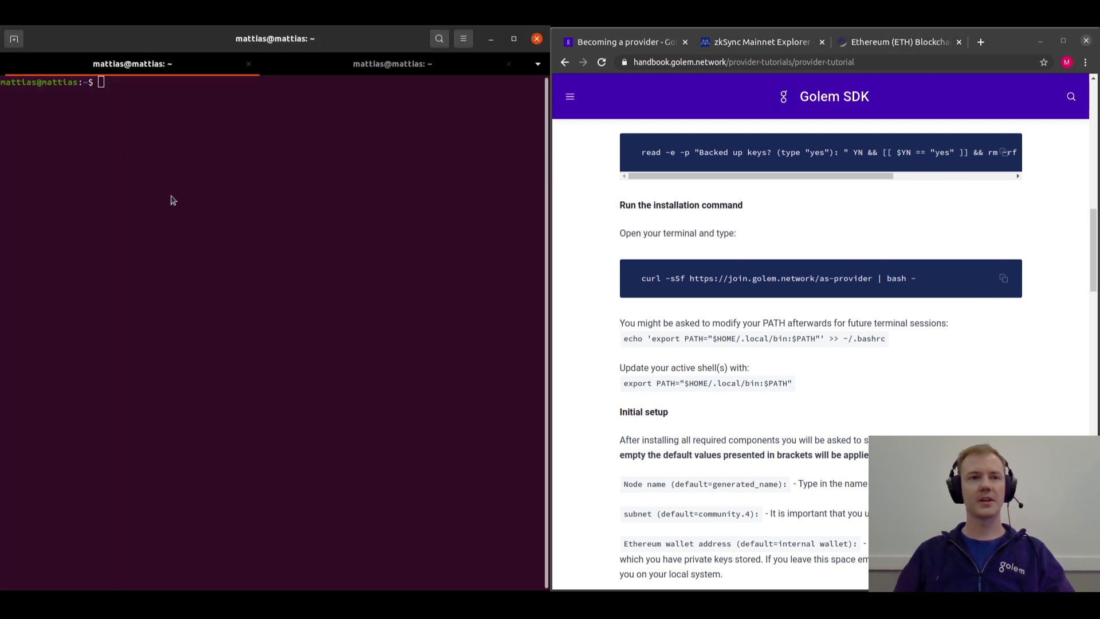
text(curl -sSf https://join.golem.network/as-provider | bash -)
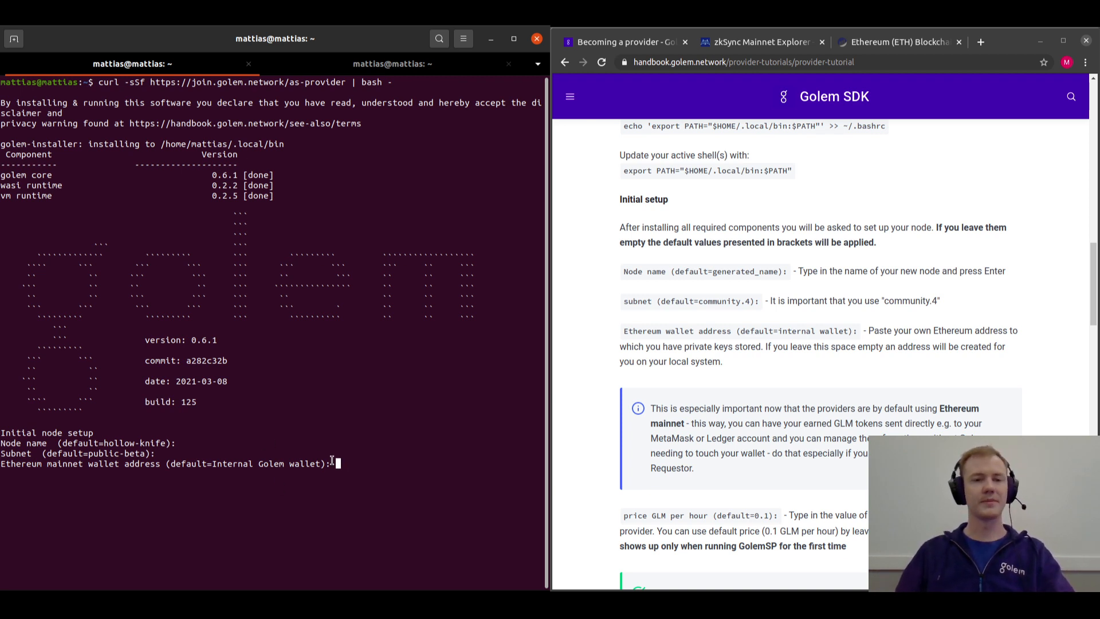
mouse_move(399, 477)
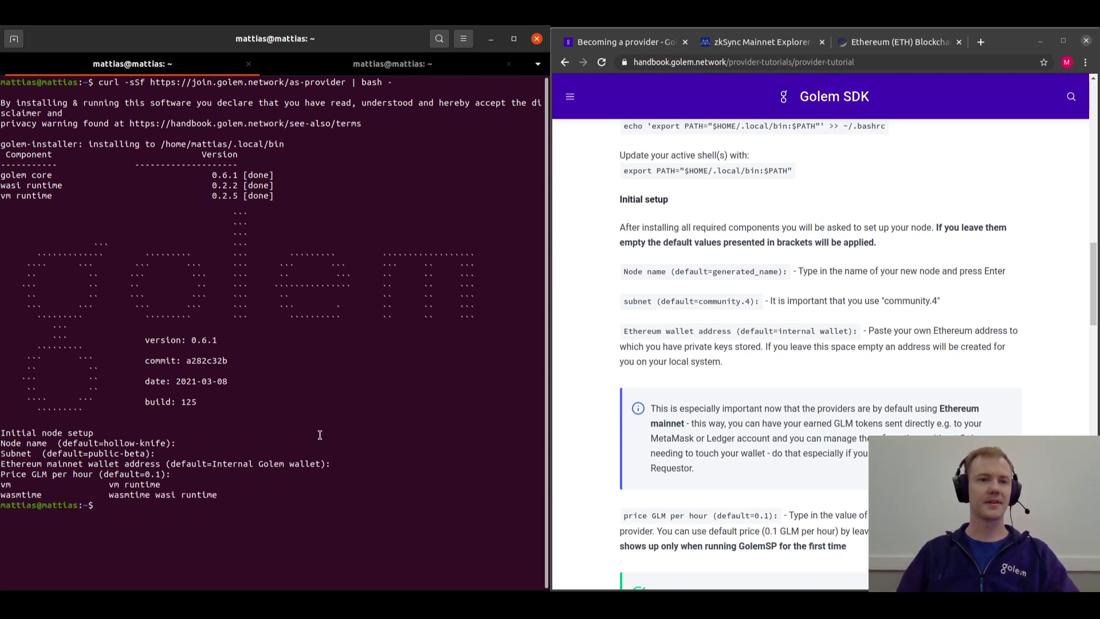
- Scroll the handbook to 'Running the provider' and run golemsp run in the terminal
scroll(down, 3)
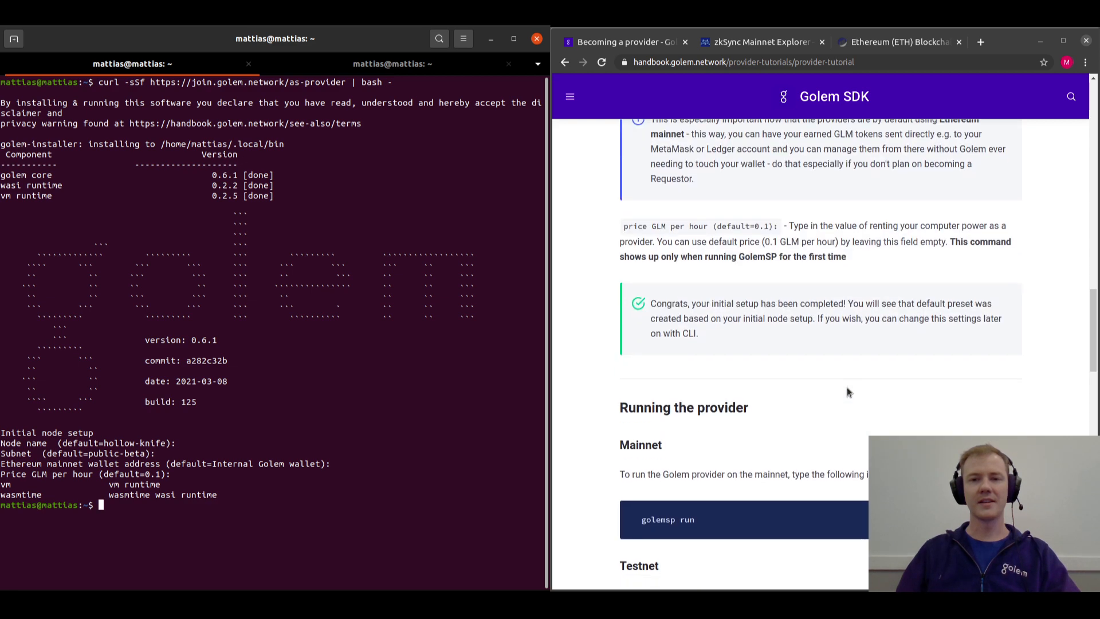
scroll(down, 3)
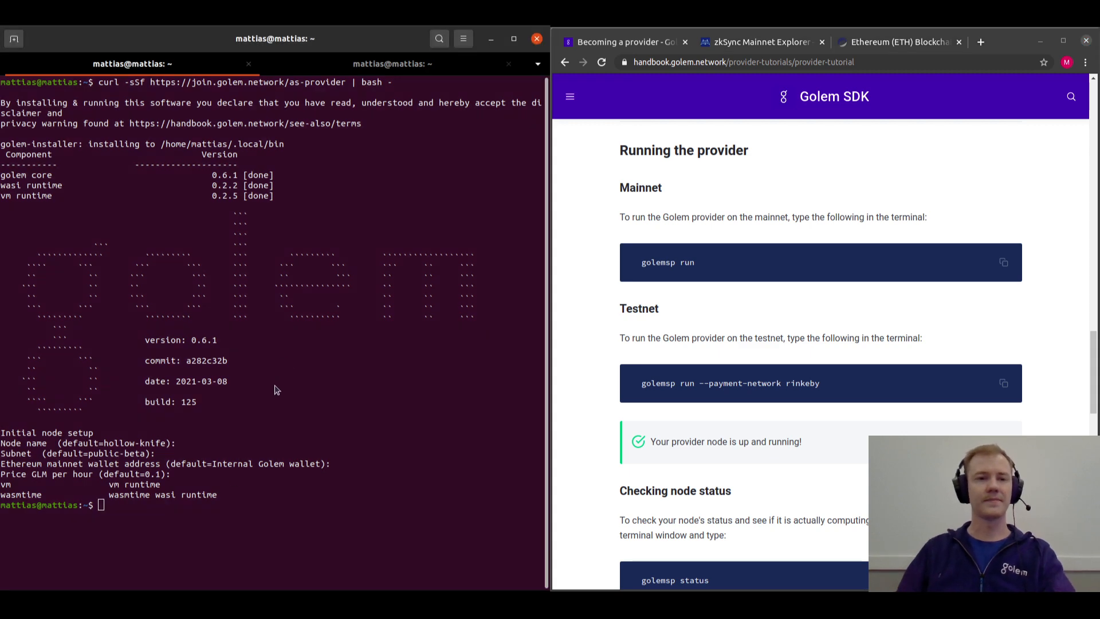
text(golemsp run)
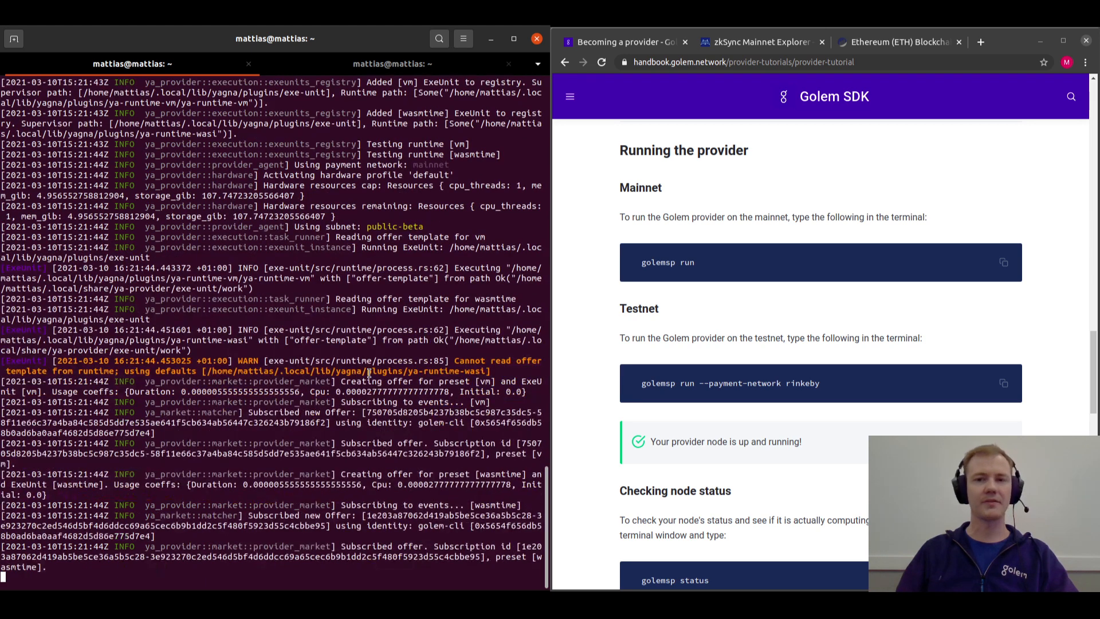
mouse_move(681, 357)
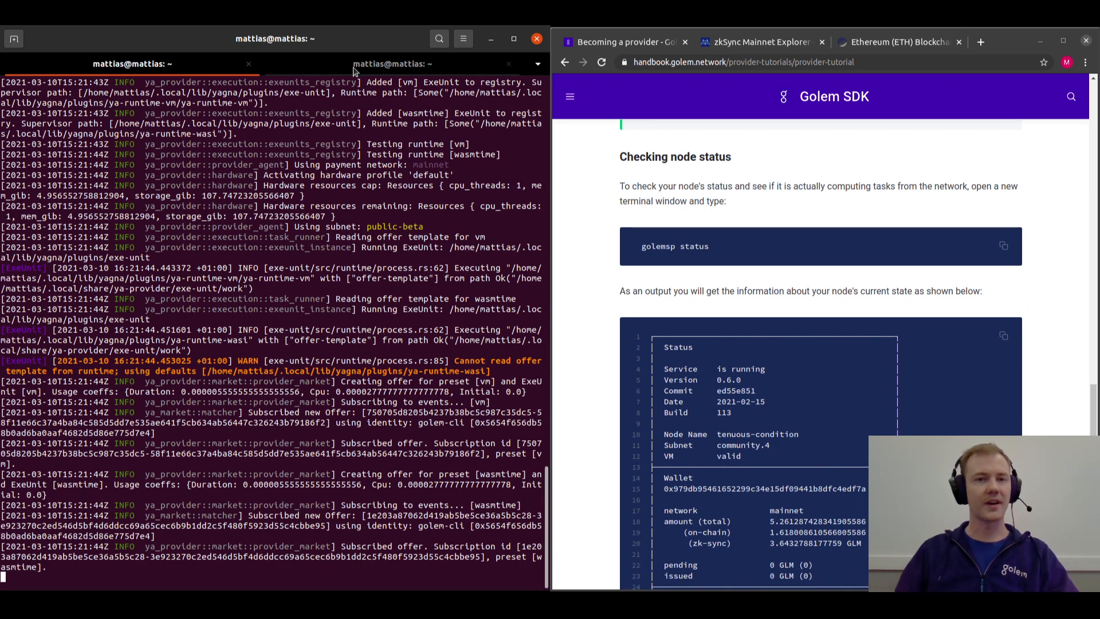
- In a new terminal tab, run golemsp status and select the wallet address
click(391, 64)
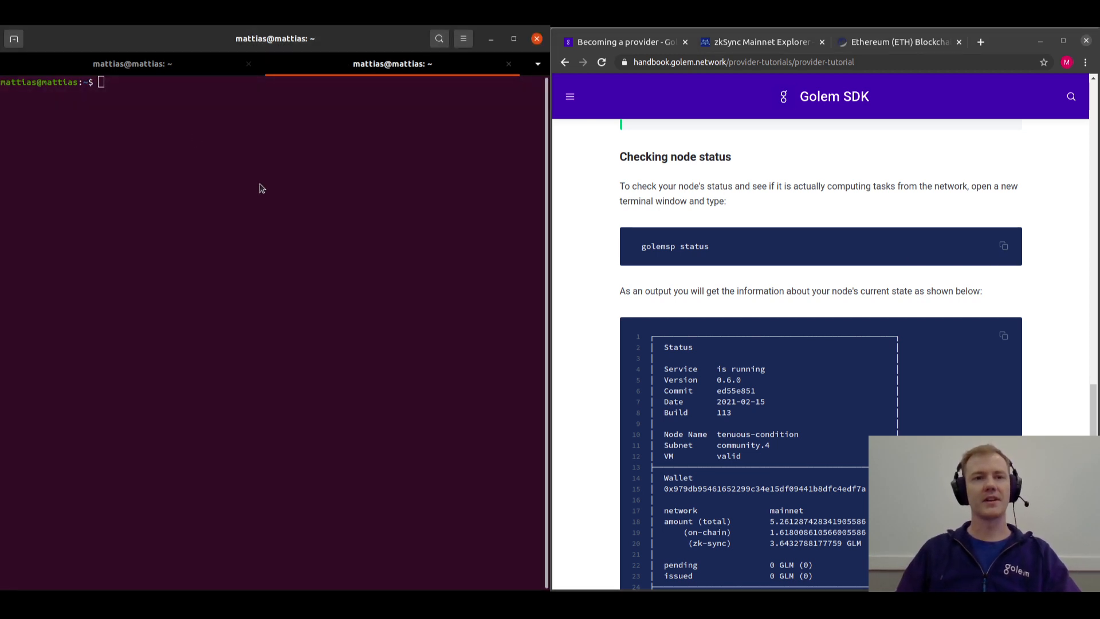
text(golemsp status)
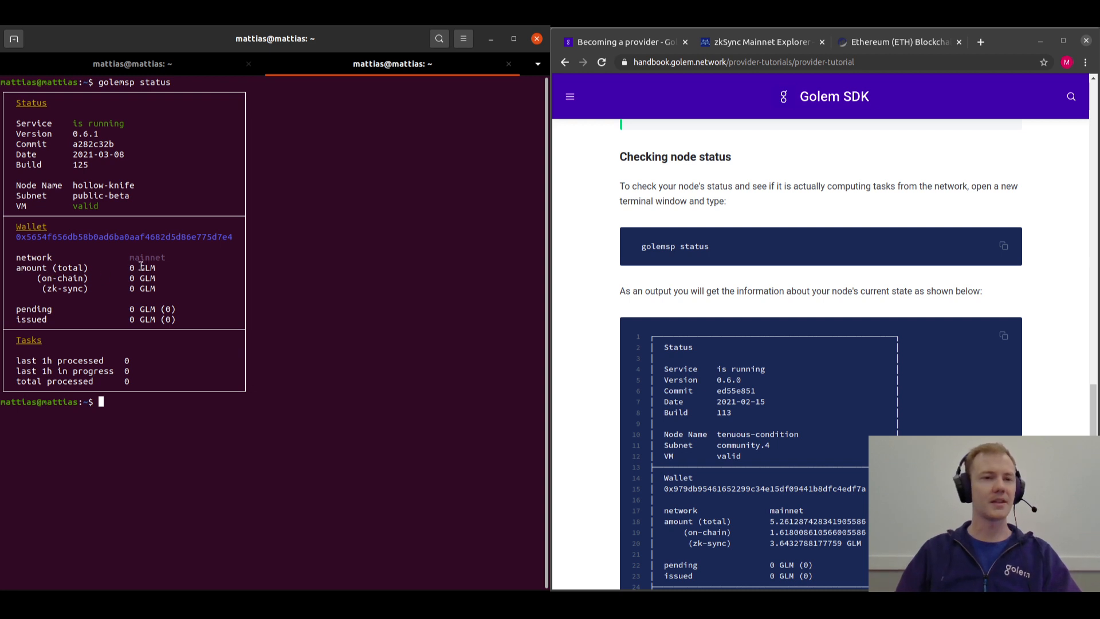
mouse_move(42, 272)
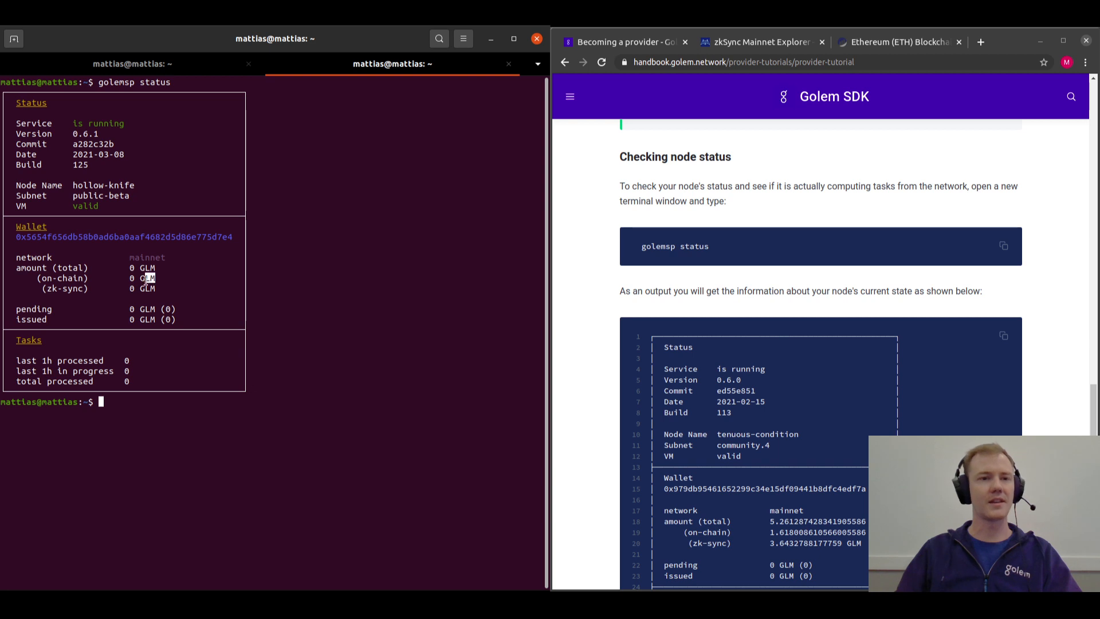
double_click(142, 278)
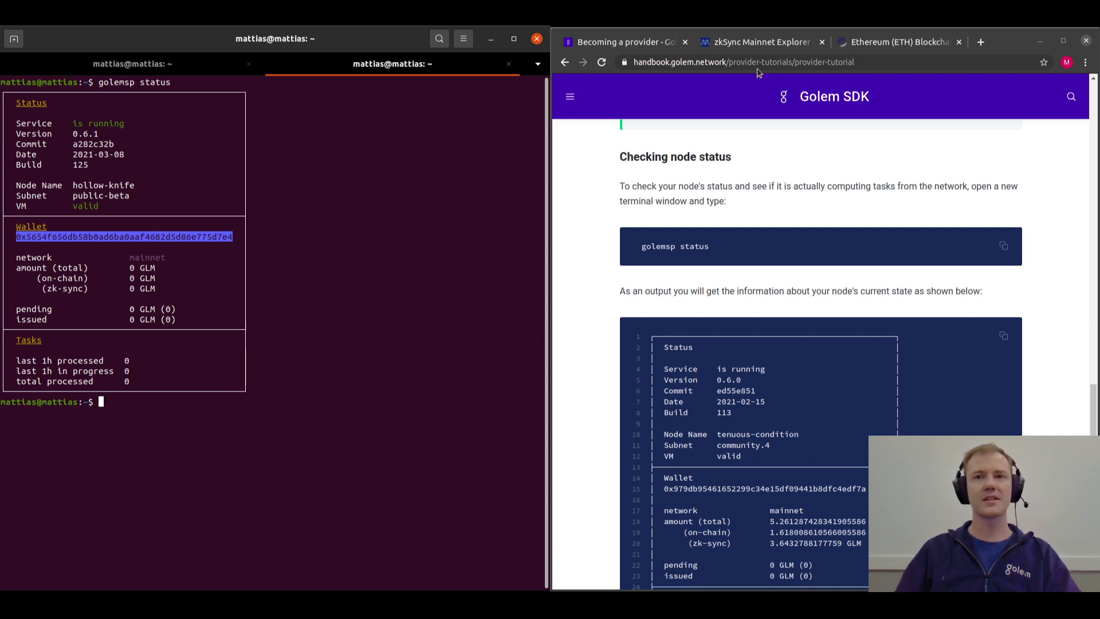
mouse_move(754, 41)
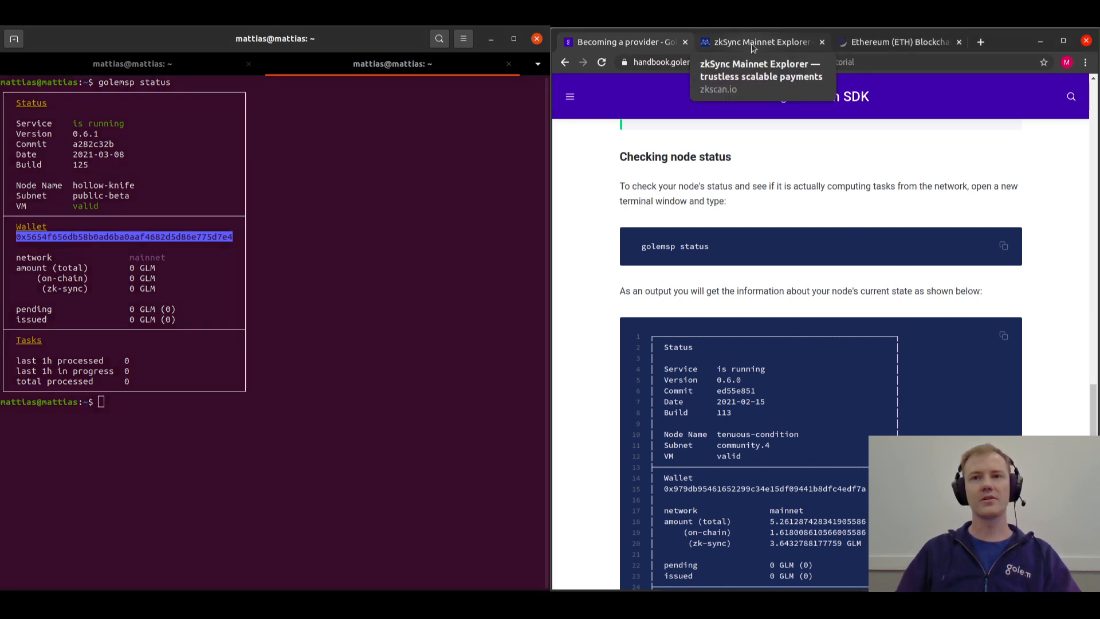
click(754, 42)
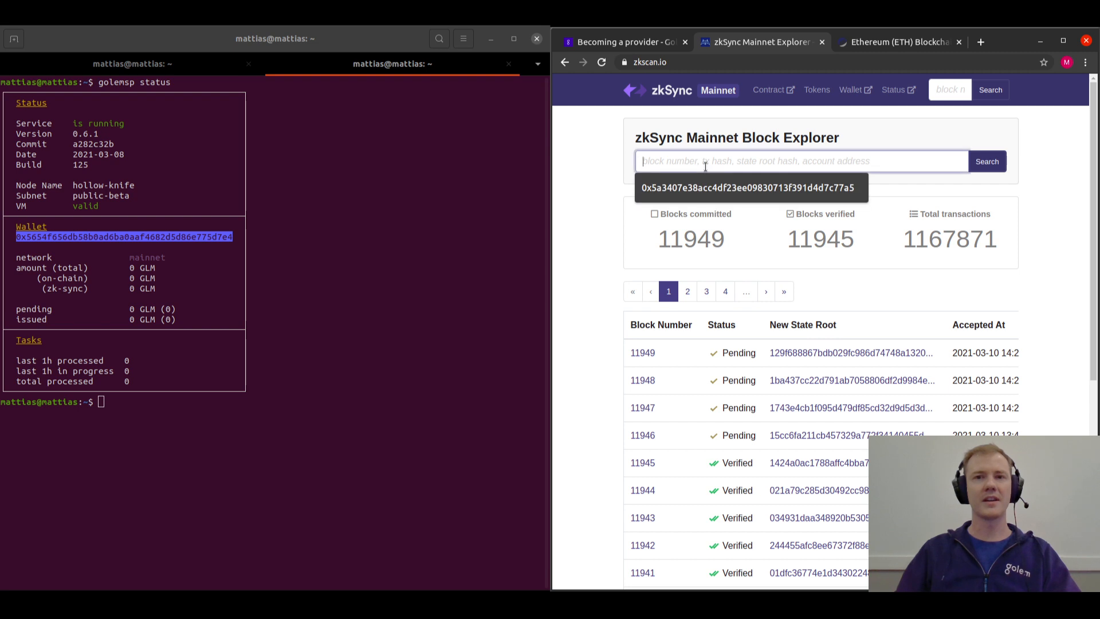
text(0x5654f656db58b0ad6ba0aaf4682d5d86e775d7e4)
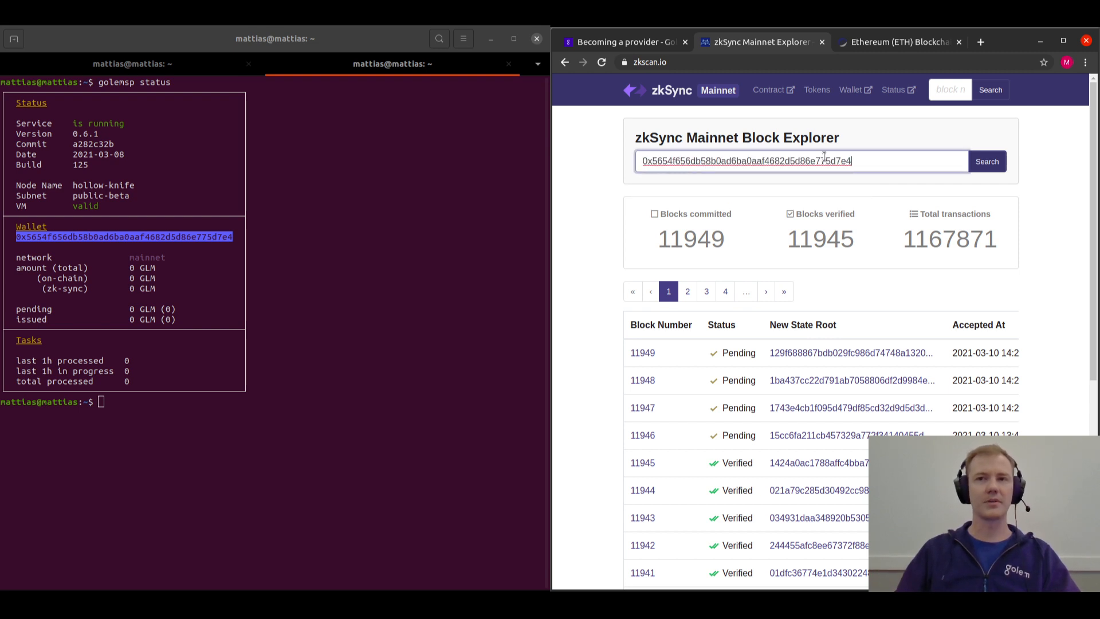
click(898, 42)
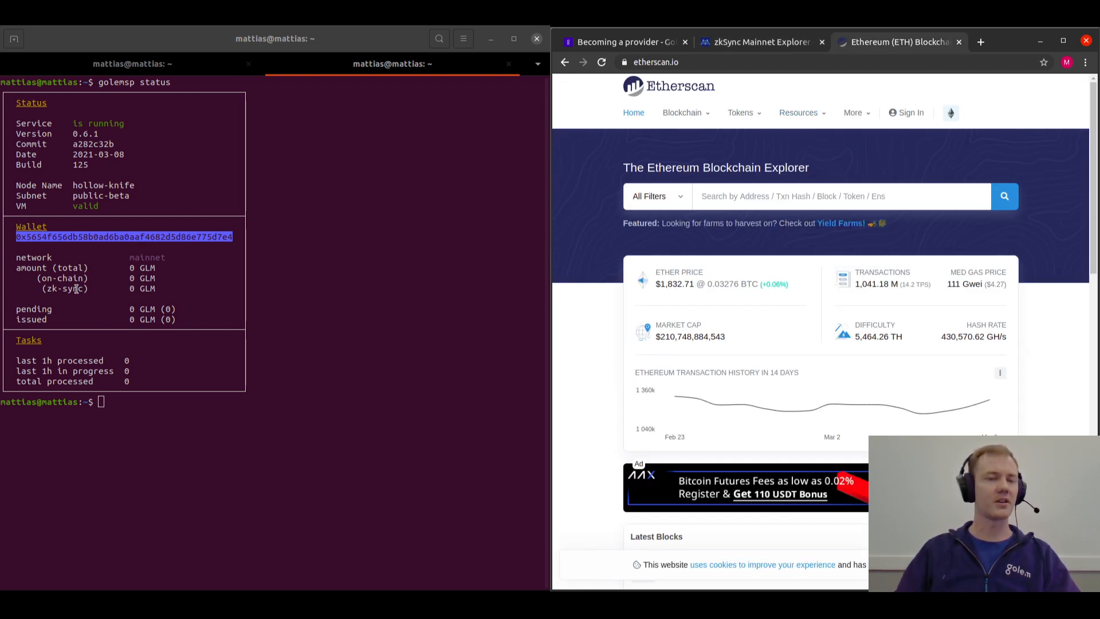
click(828, 195)
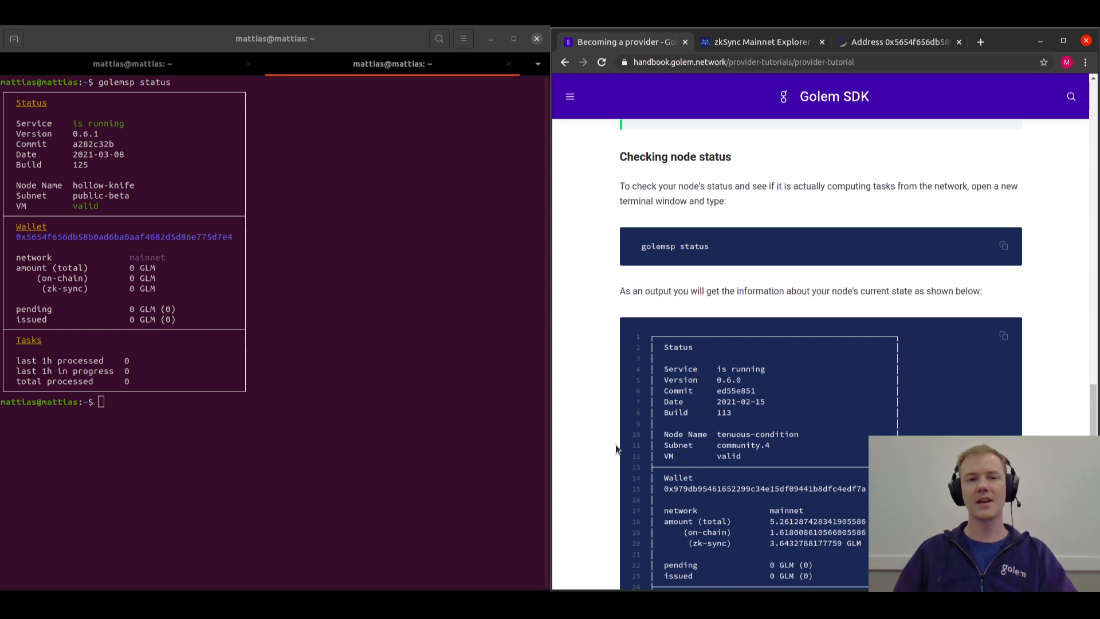
- Scroll past the status output example and follow the 'Provider CLI reference' link
scroll(down, 3)
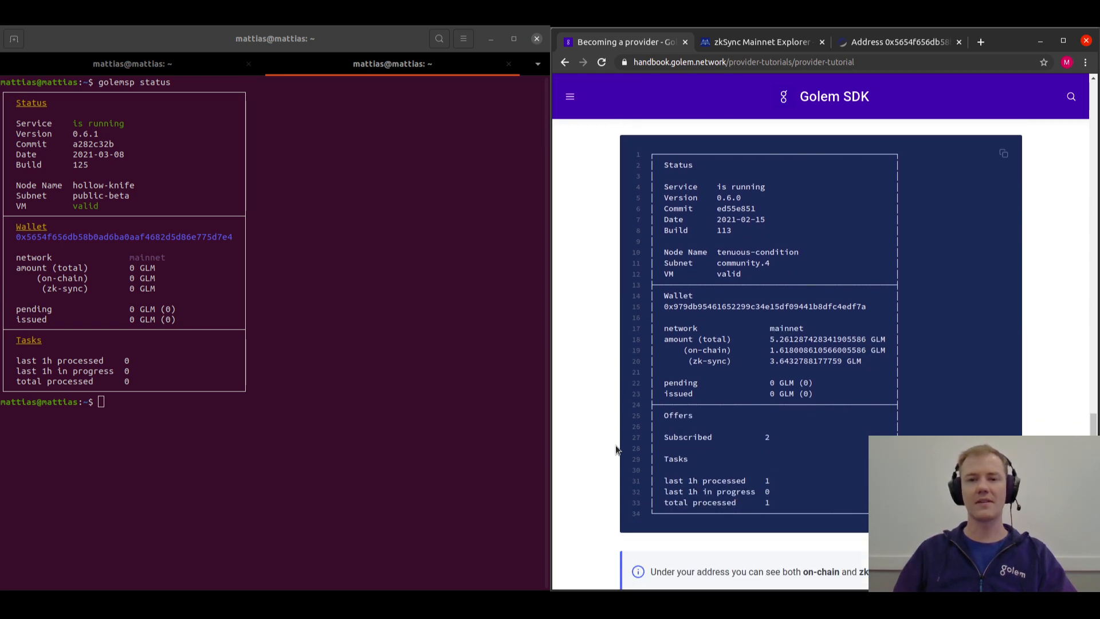
scroll(down, 3)
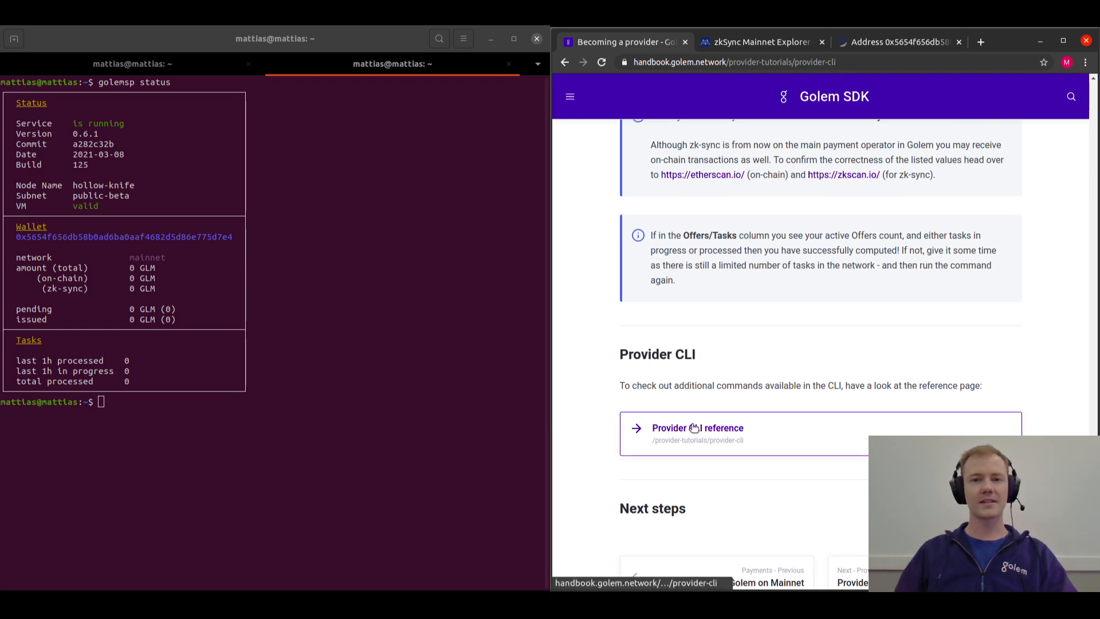
click(697, 427)
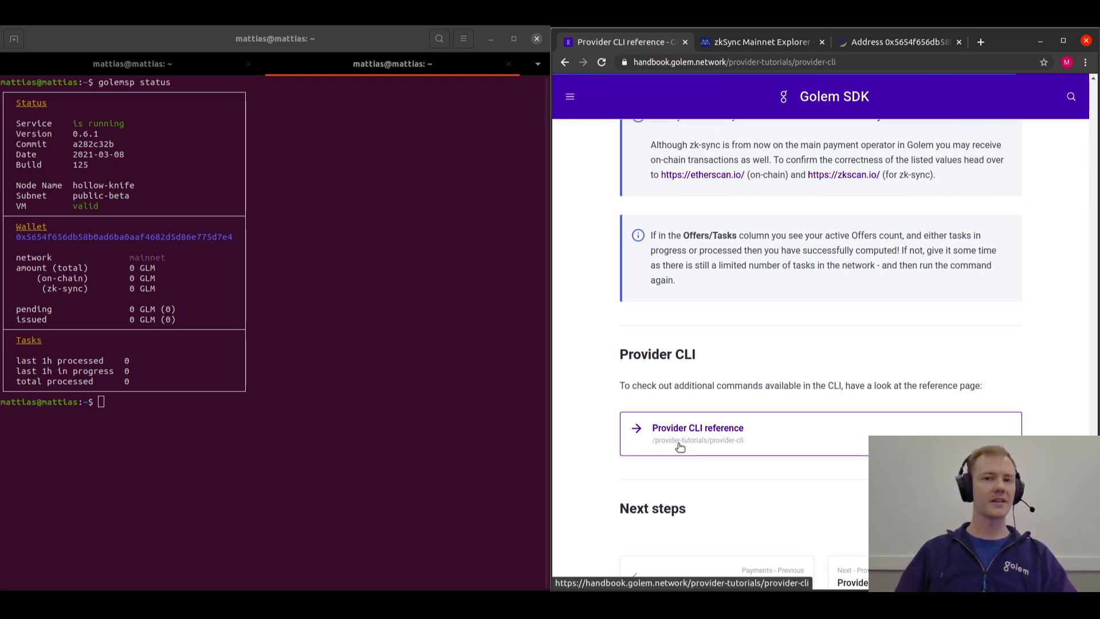
- Scroll the Provider CLI reference down to the 'Settings set' pricing and cores examples
click(697, 429)
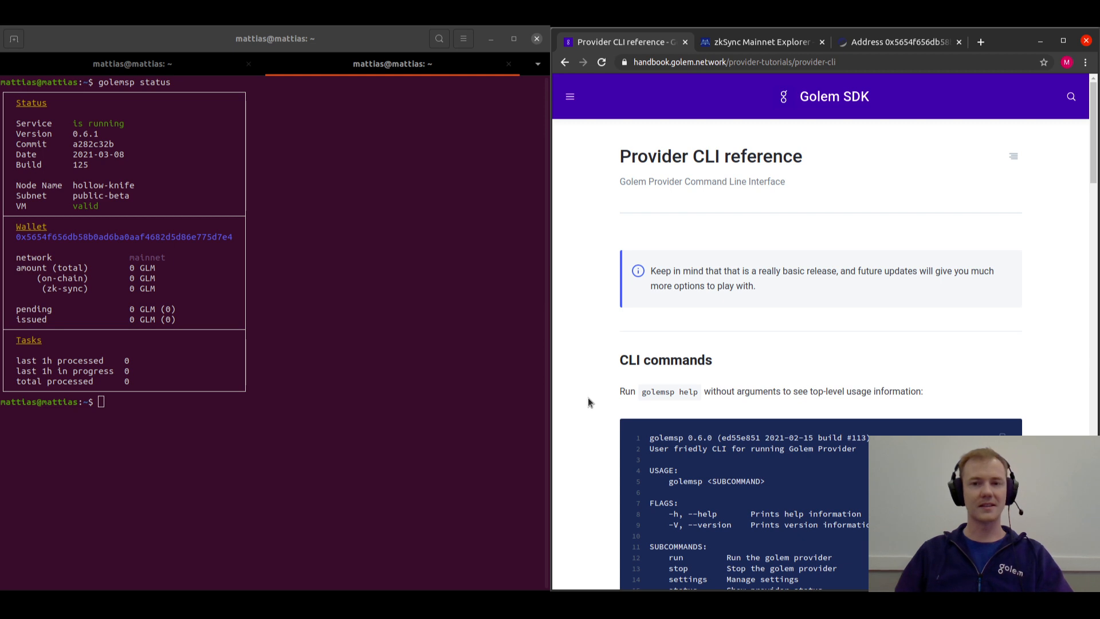
scroll(down, 3)
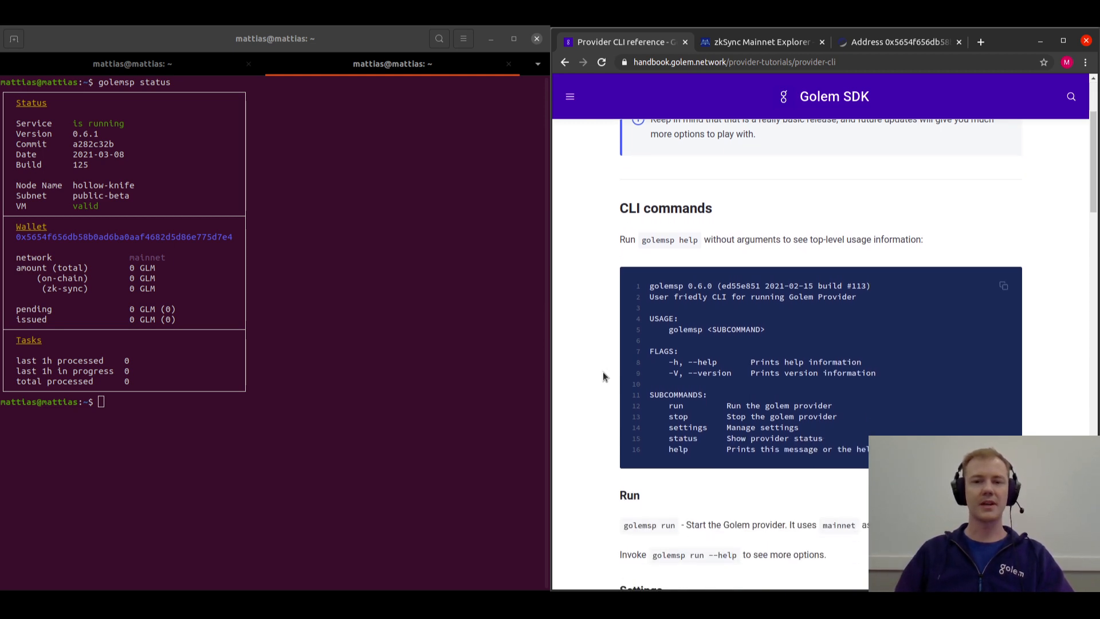
scroll(down, 3)
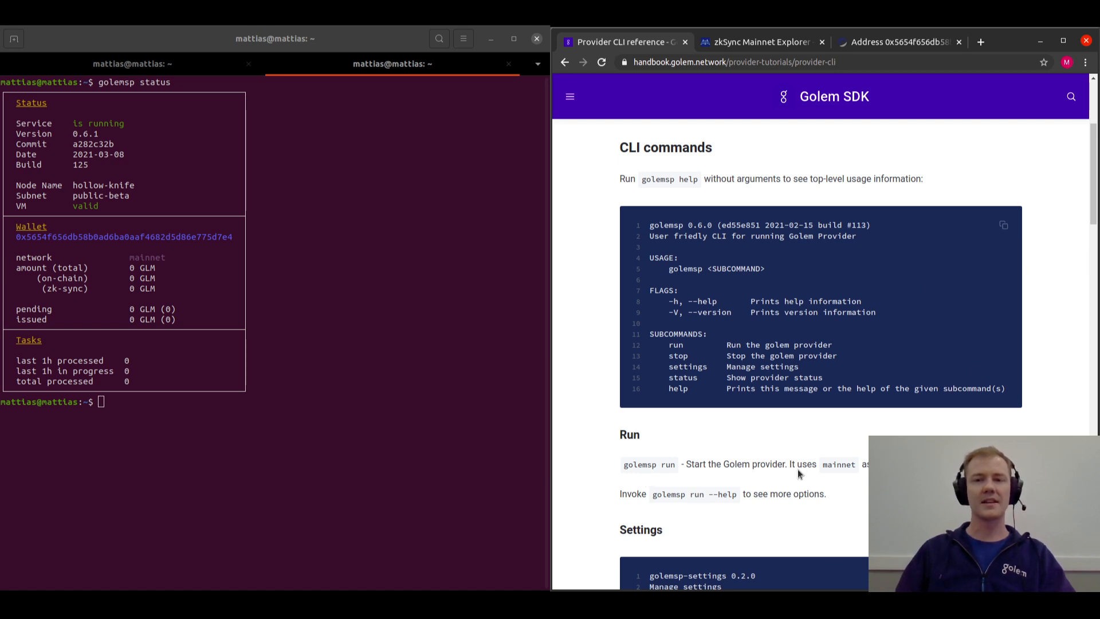
scroll(down, 3)
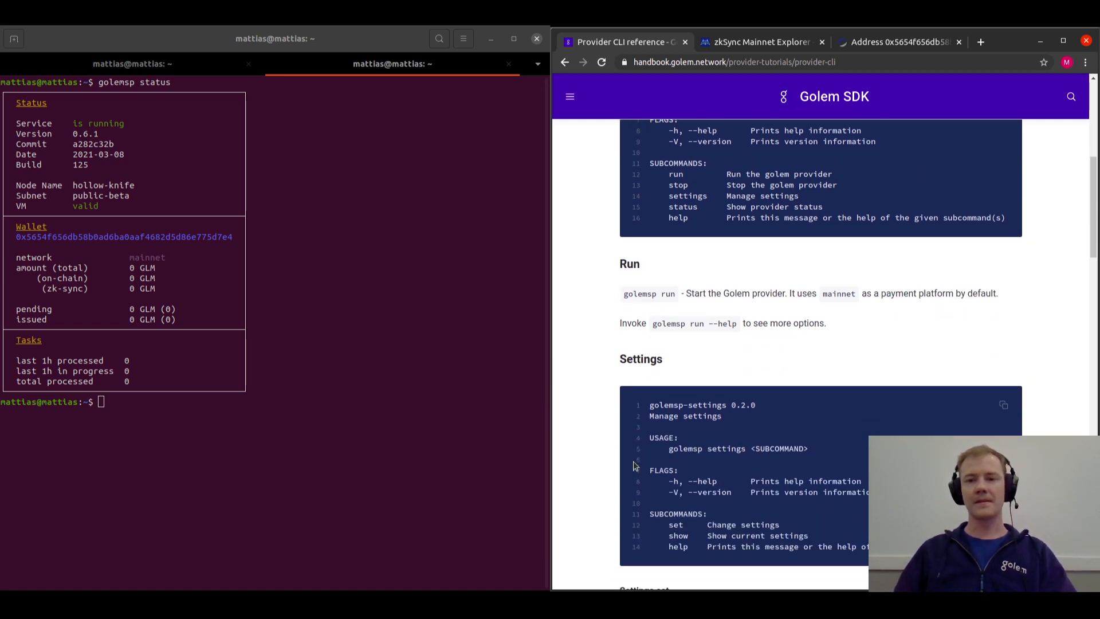
scroll(down, 3)
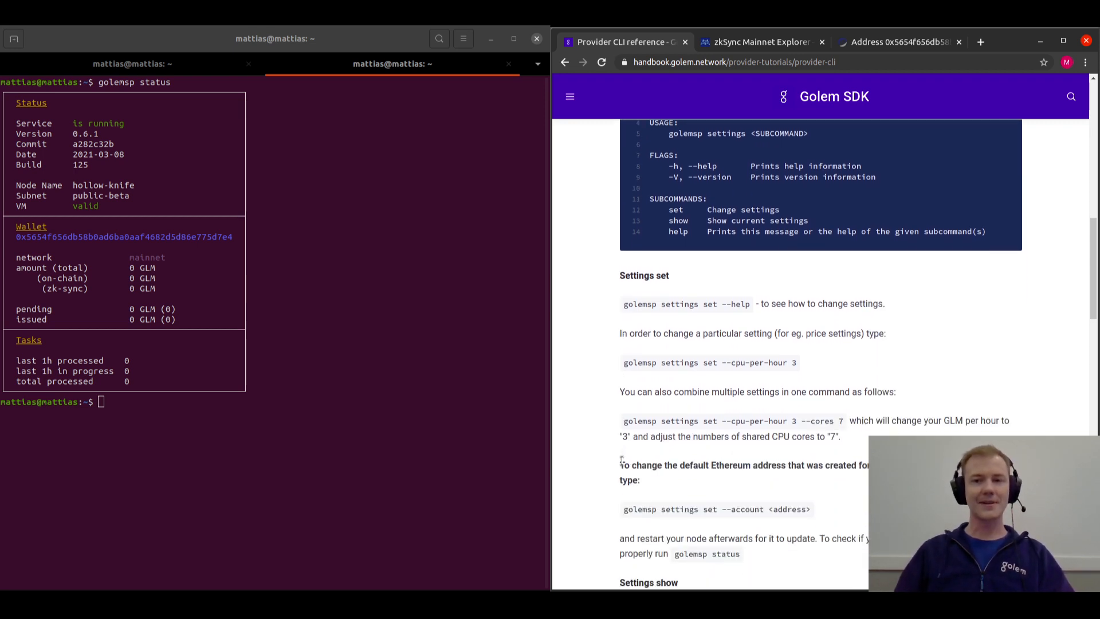
mouse_move(663, 409)
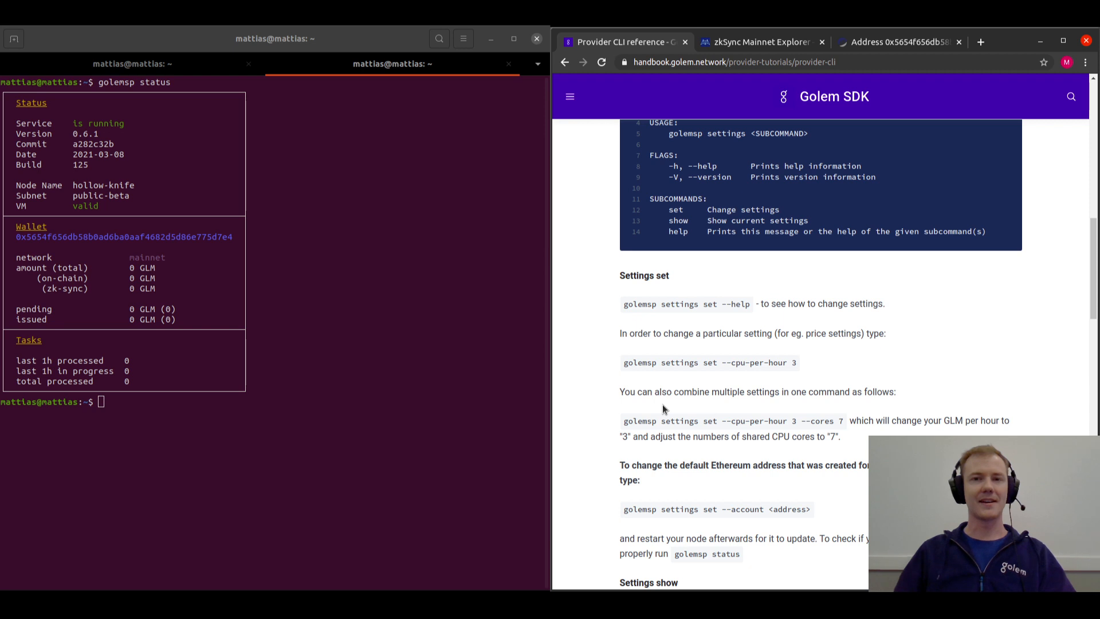
mouse_move(657, 300)
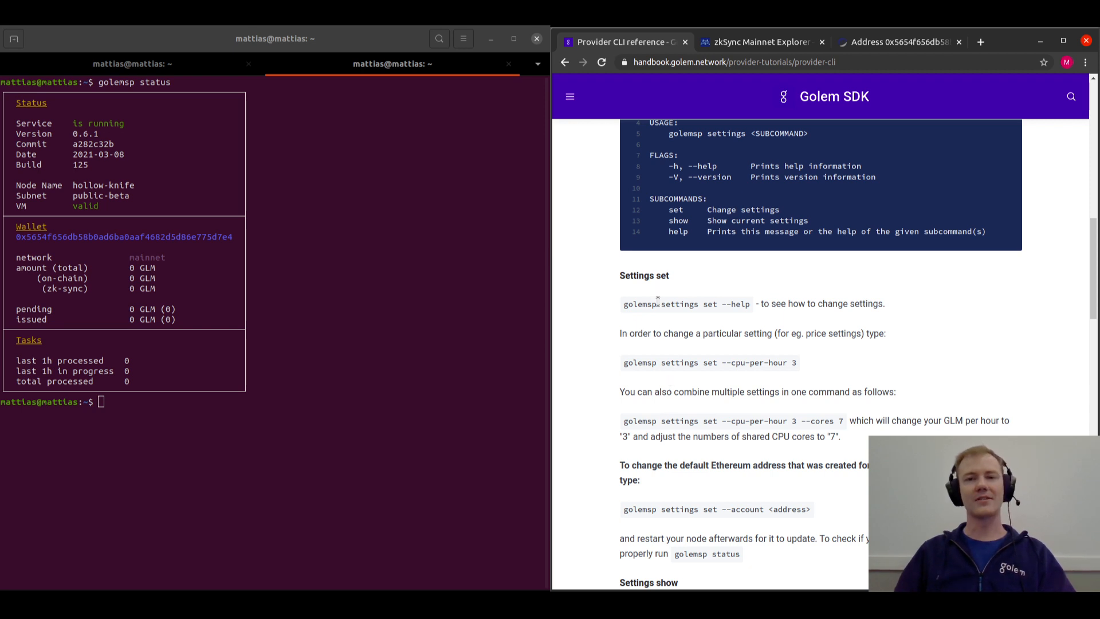